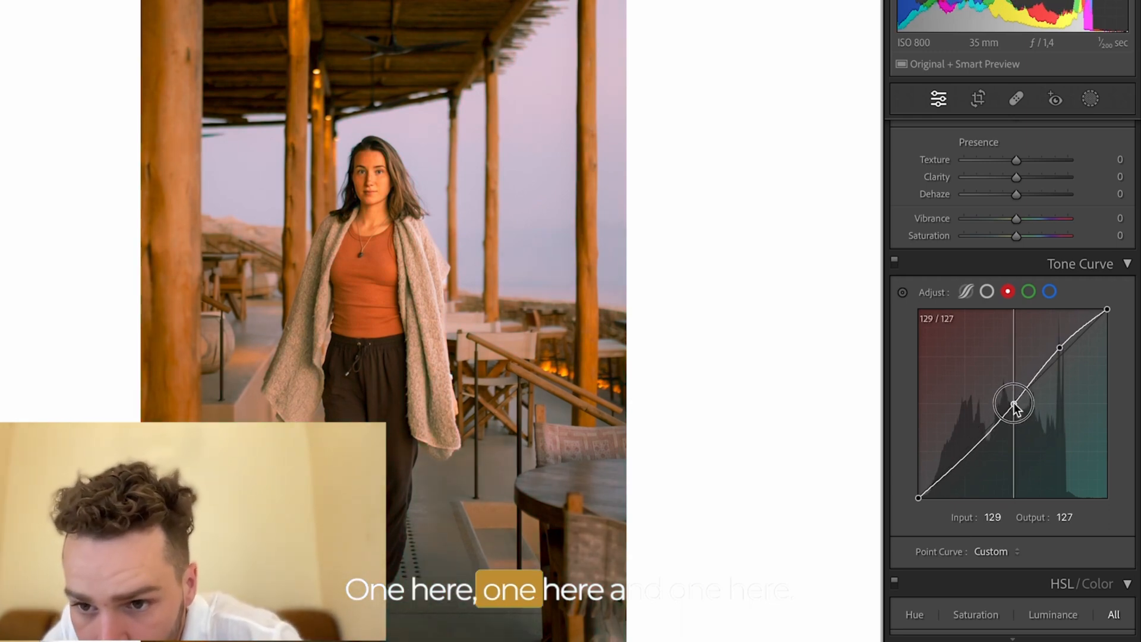
# Step: Shape the red midtones, lift green highlights, and reshape the blue curve's highlights, midtones and shadows
pyautogui.moveTo(1011, 404); pyautogui.dragTo(963, 458)
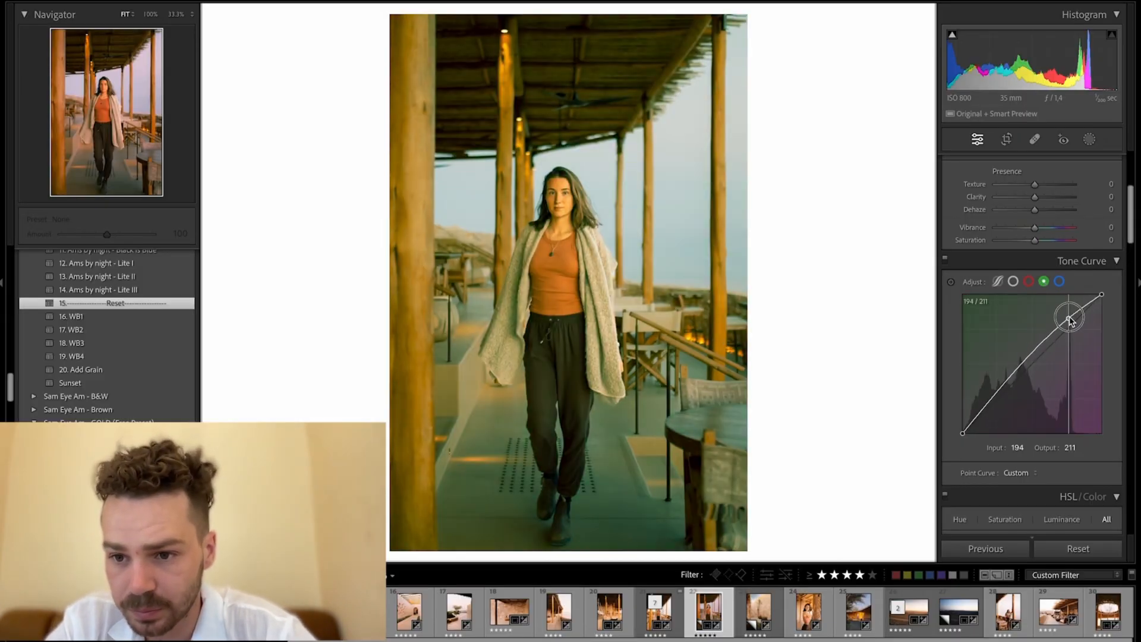
pyautogui.moveTo(1069, 320); pyautogui.dragTo(998, 405)
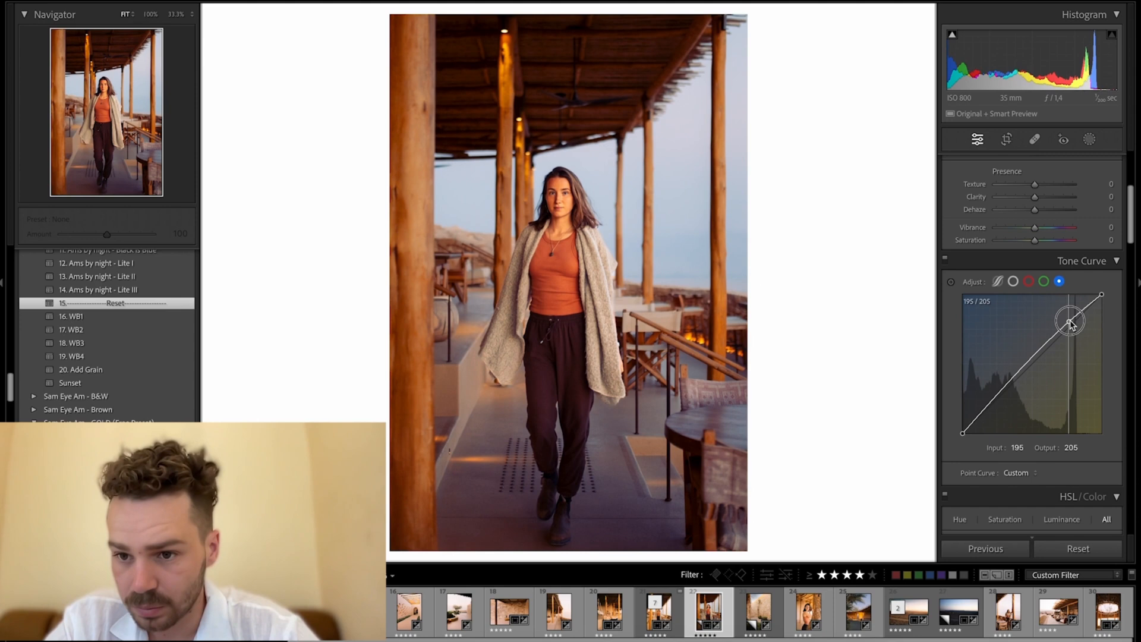
pyautogui.moveTo(1070, 322); pyautogui.dragTo(1033, 364)
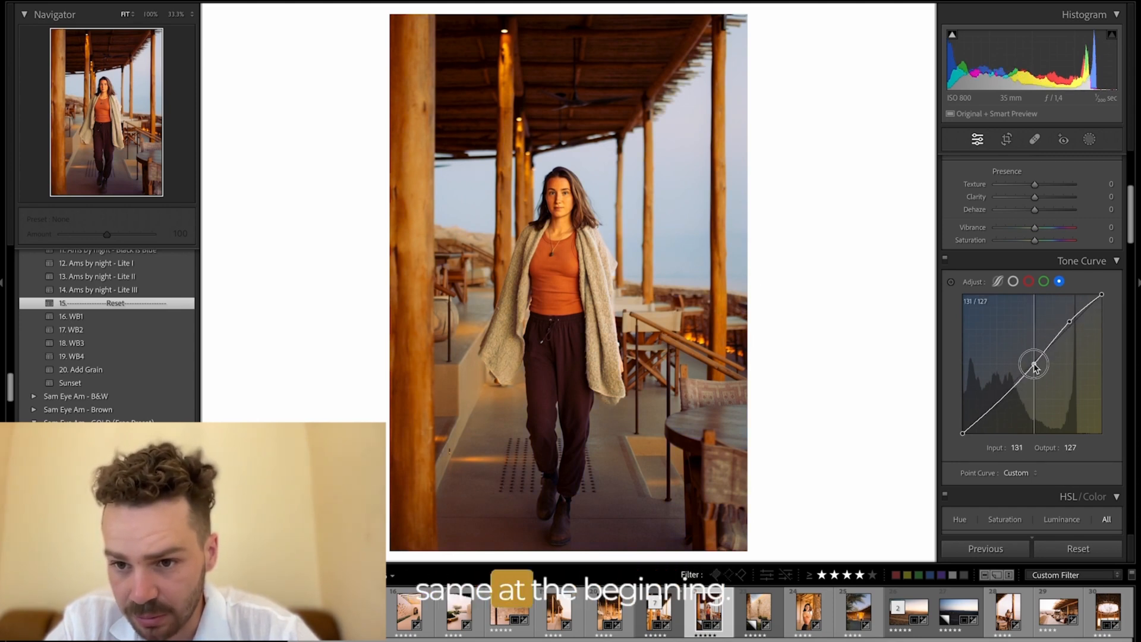
pyautogui.moveTo(1034, 364); pyautogui.dragTo(997, 408)
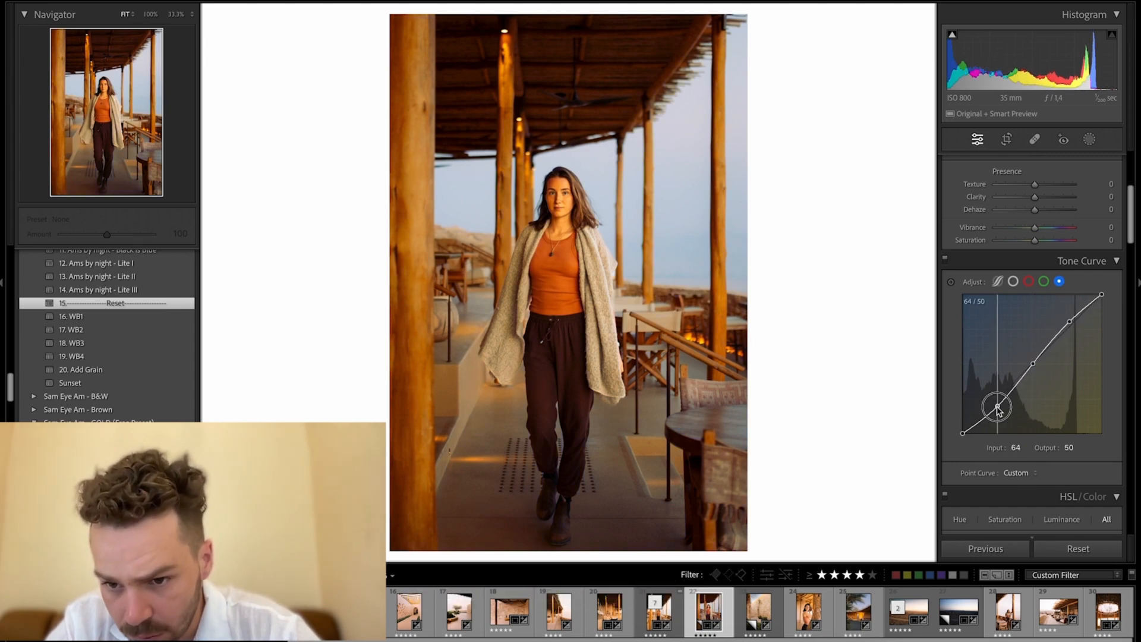
pyautogui.moveTo(997, 407); pyautogui.dragTo(1069, 324)
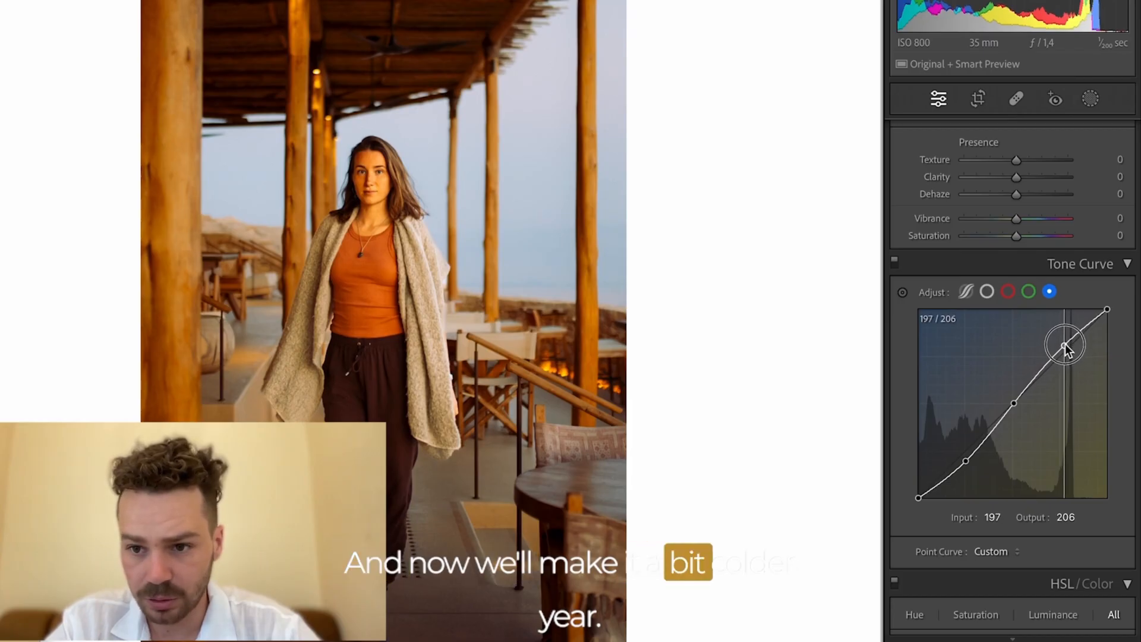
pyautogui.moveTo(1064, 346); pyautogui.dragTo(963, 463)
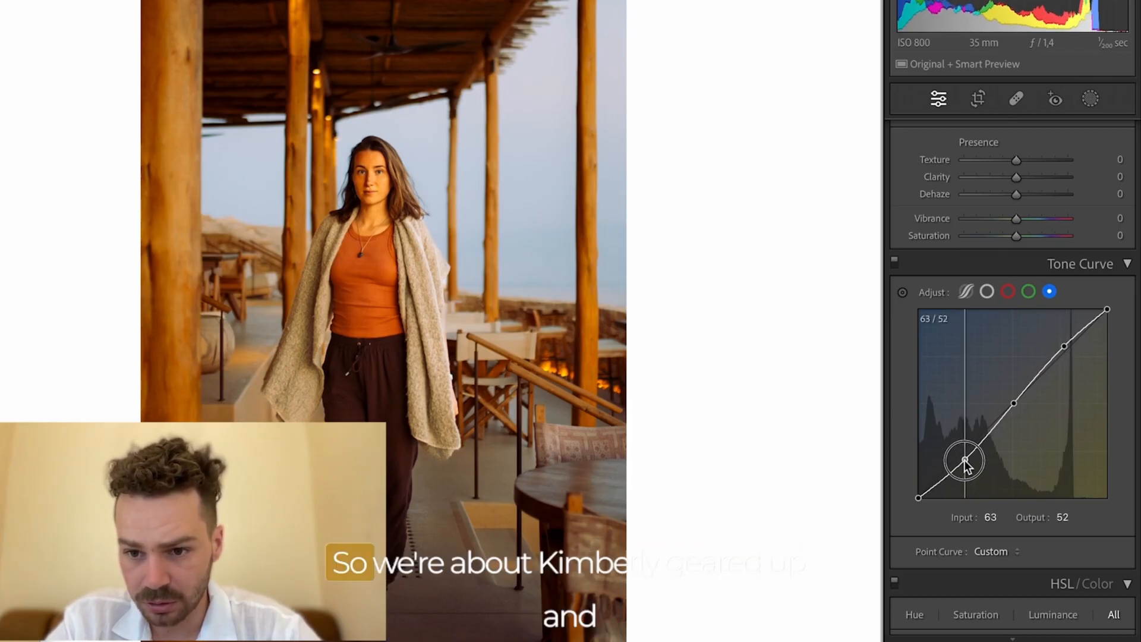
pyautogui.moveTo(966, 460); pyautogui.dragTo(962, 457)
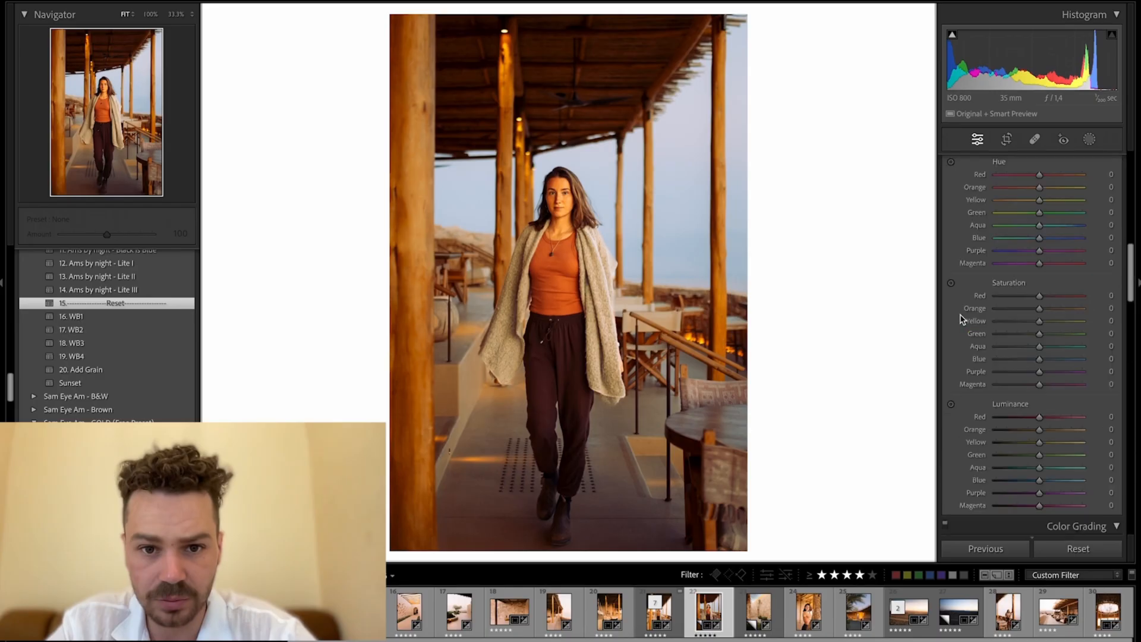
# Step: Fine-tune the blue channel highlights, then lift the red channel highlight point
pyautogui.click(976, 139)
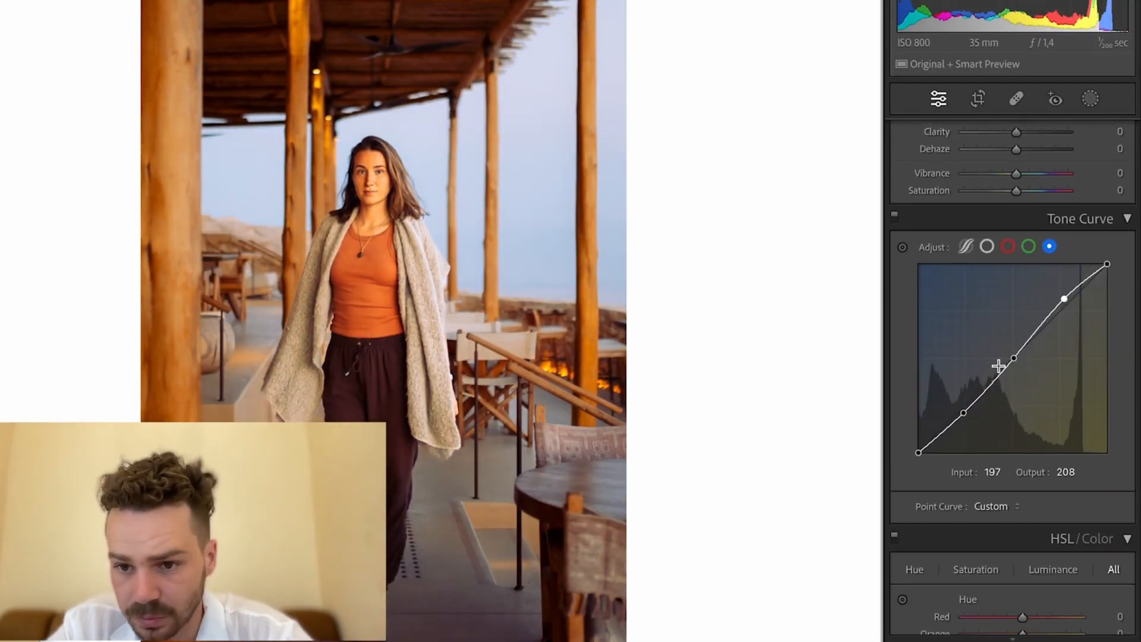
pyautogui.moveTo(997, 366); pyautogui.dragTo(1011, 359)
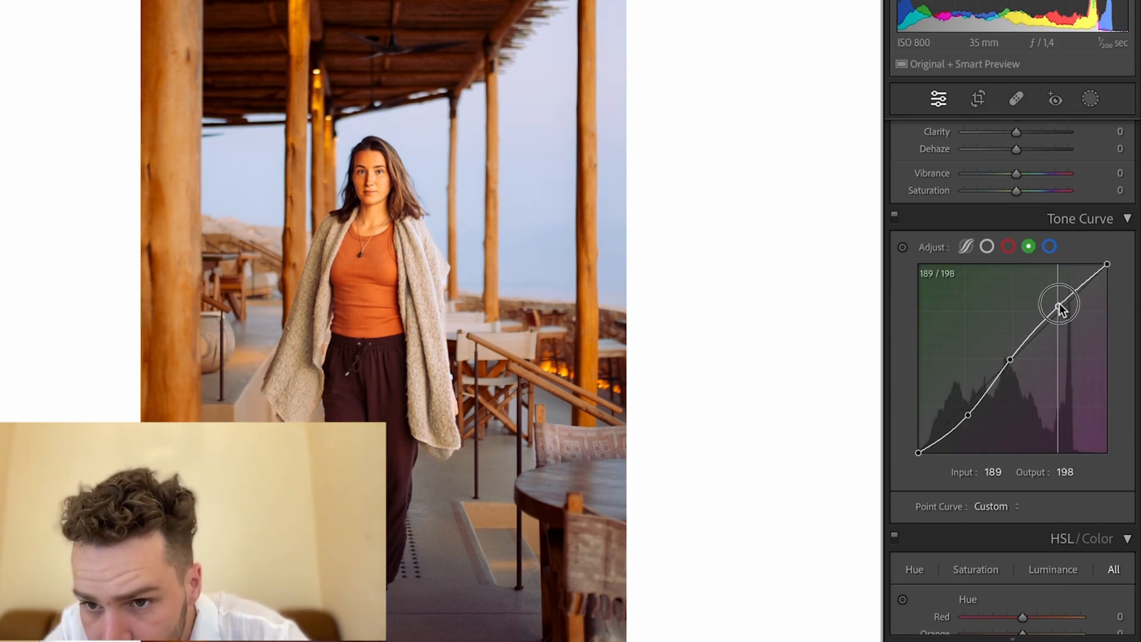
pyautogui.click(1008, 246)
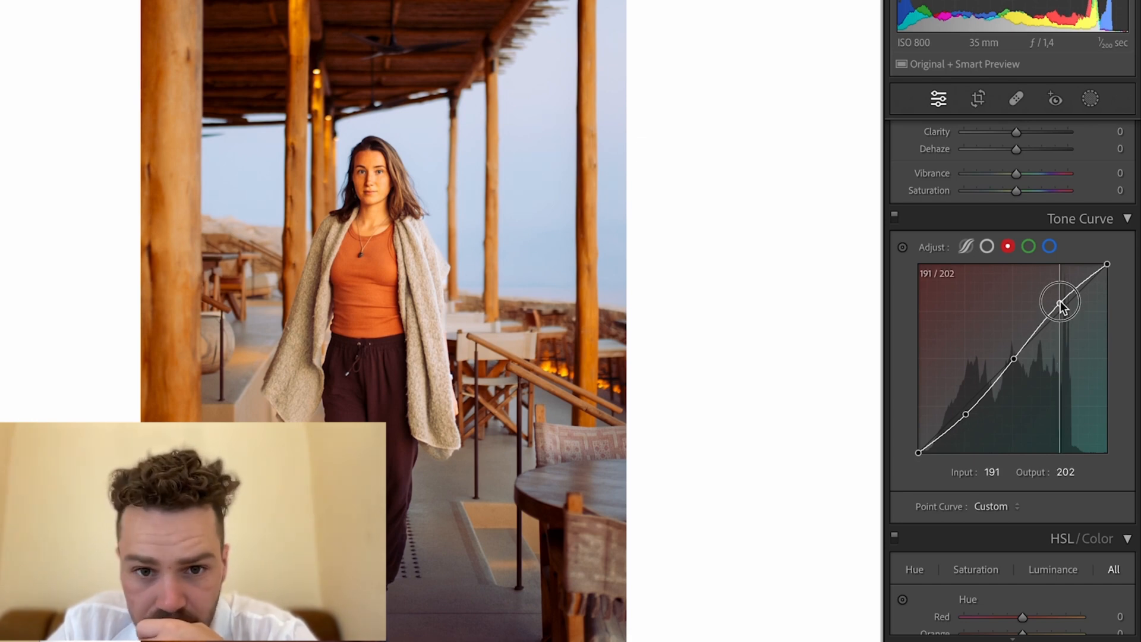
pyautogui.moveTo(1060, 302); pyautogui.dragTo(1062, 299)
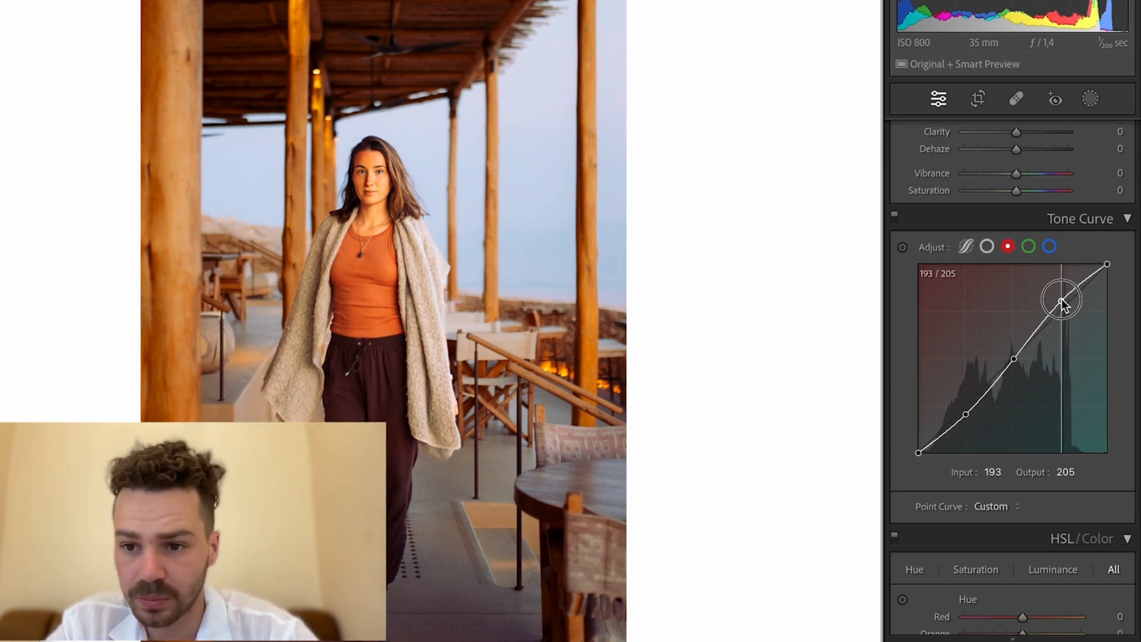
pyautogui.click(894, 216)
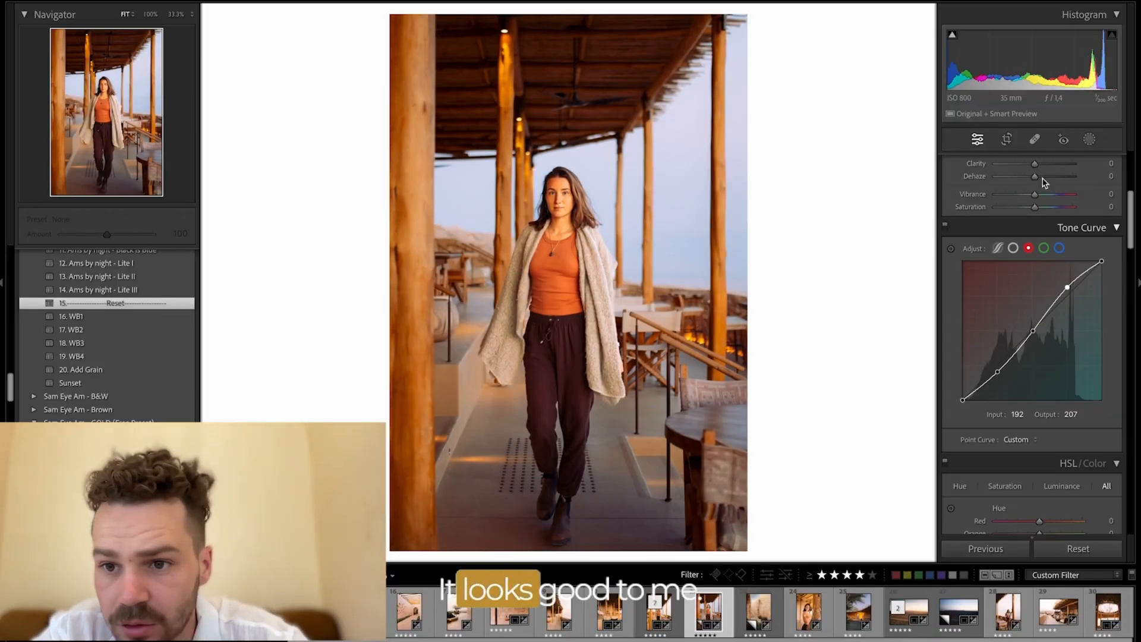
# Step: Raise the main curve's darkest tones and black point, and dim its brightest highlights
pyautogui.moveTo(1053, 195); pyautogui.dragTo(1026, 194)
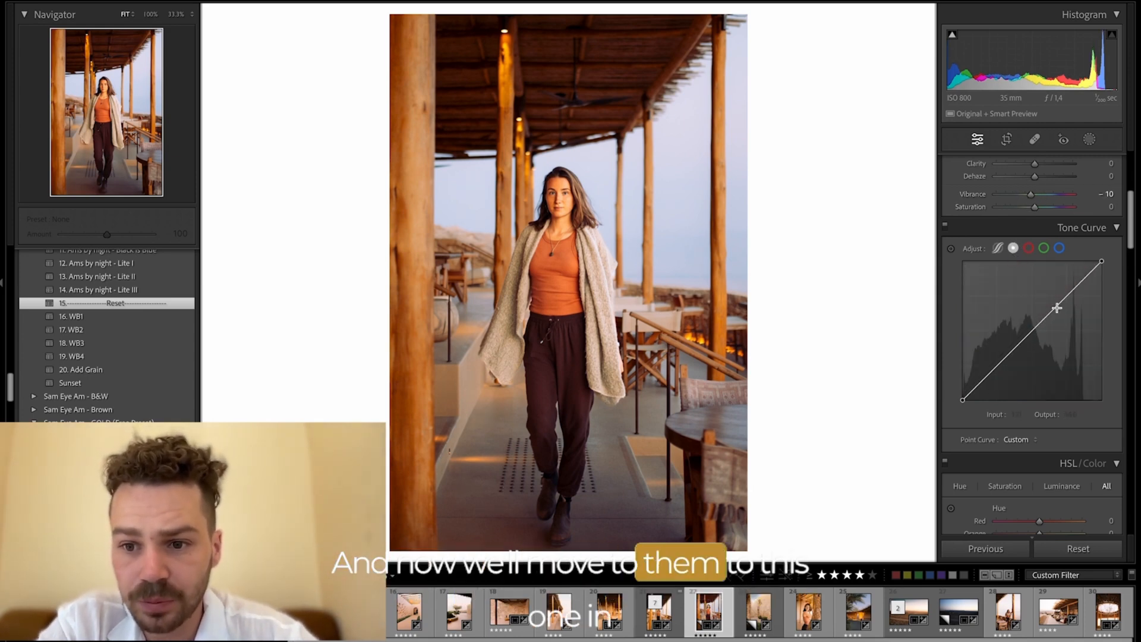
pyautogui.moveTo(1101, 260); pyautogui.dragTo(1106, 282)
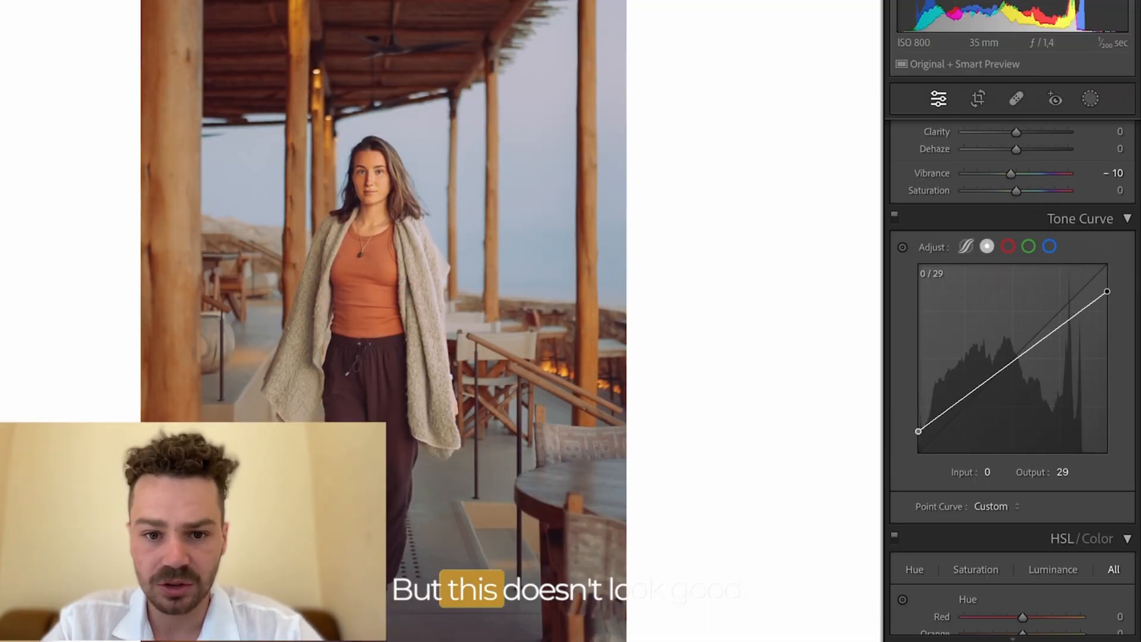
pyautogui.moveTo(1106, 291); pyautogui.dragTo(1106, 264)
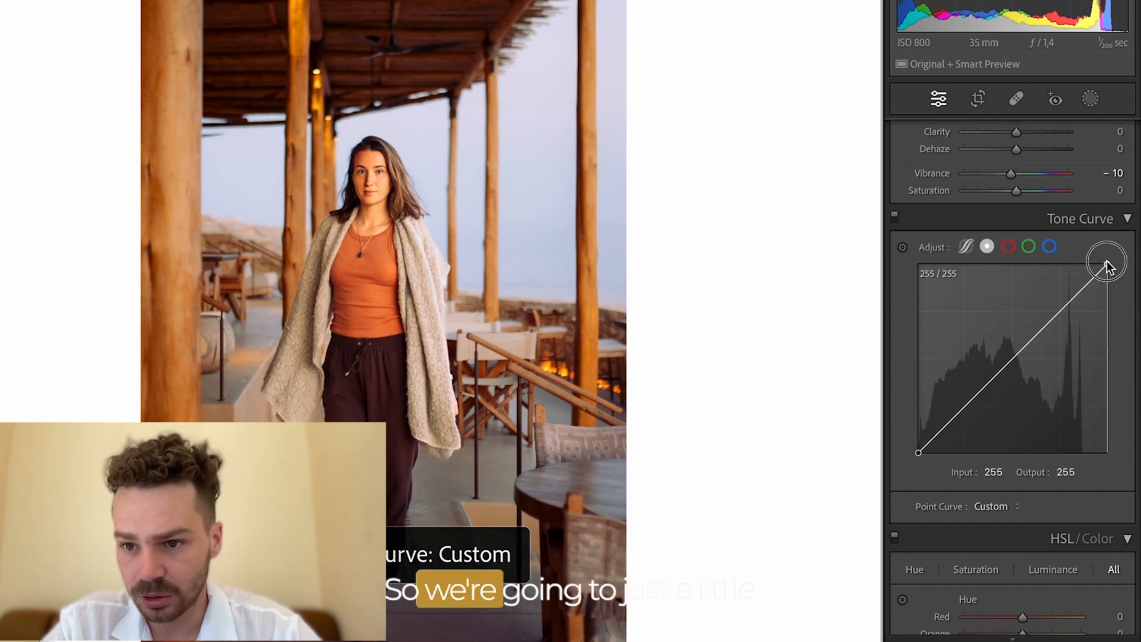
pyautogui.moveTo(1105, 262); pyautogui.dragTo(1106, 275)
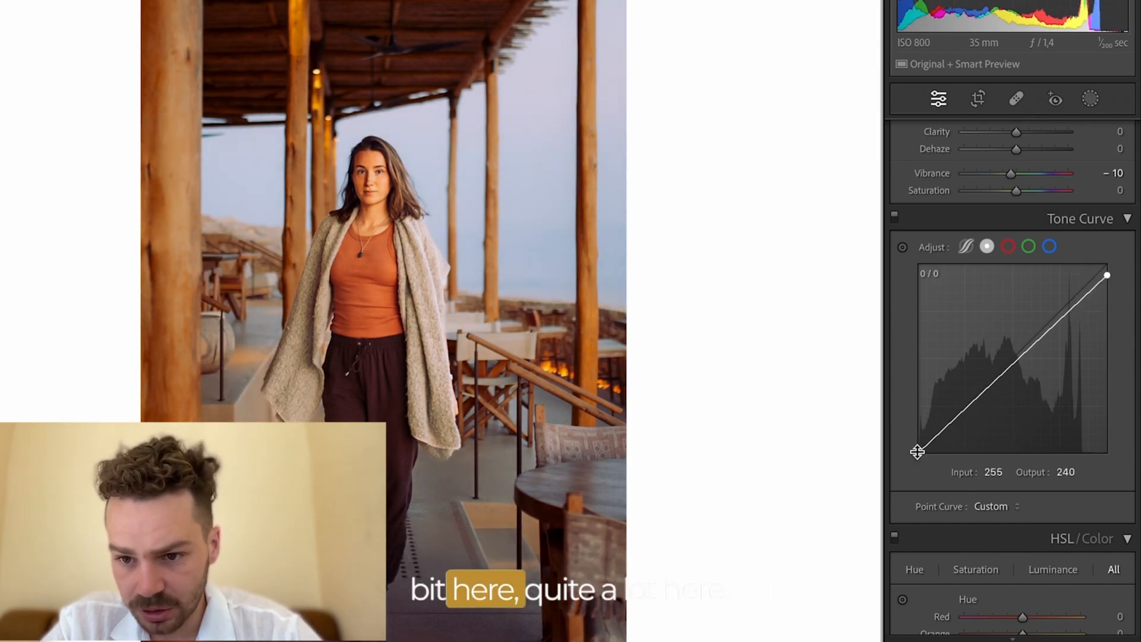
pyautogui.moveTo(917, 451); pyautogui.dragTo(918, 432)
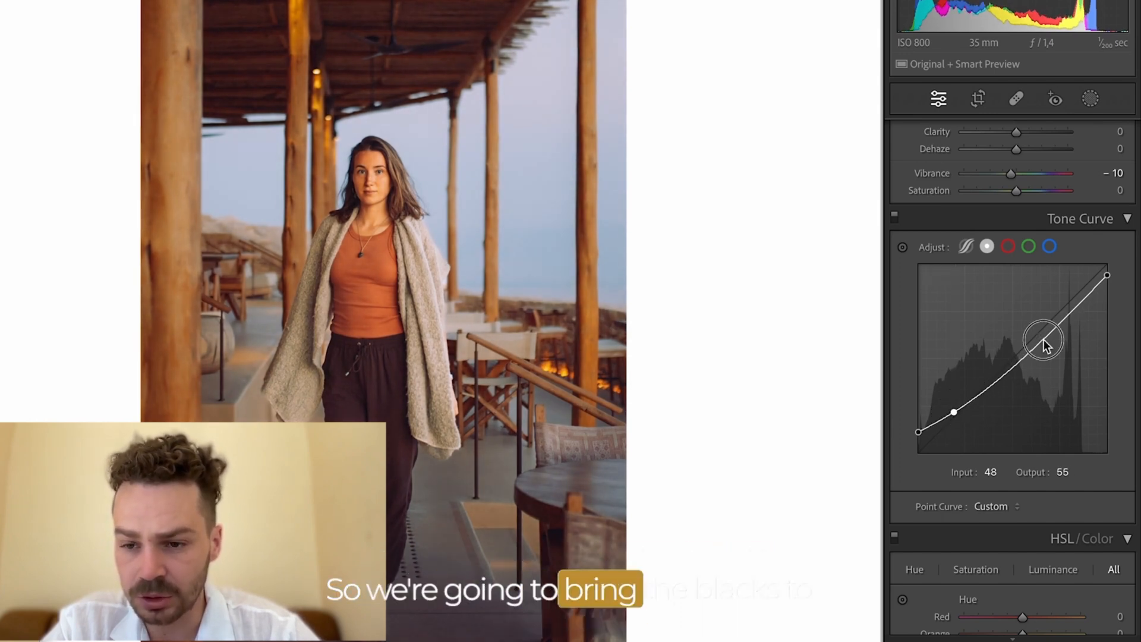
# Step: Add and adjust shadow, midtone and highlight points to form a gentle RGB S-curve
pyautogui.moveTo(1044, 343); pyautogui.dragTo(1043, 324)
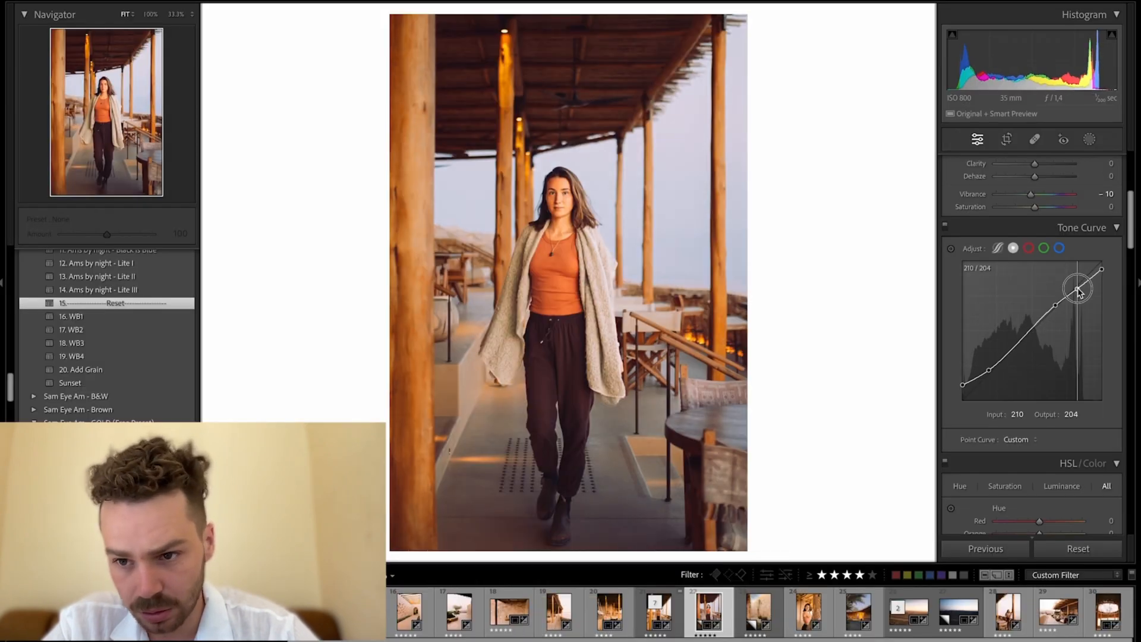
pyautogui.moveTo(1076, 285); pyautogui.dragTo(984, 376)
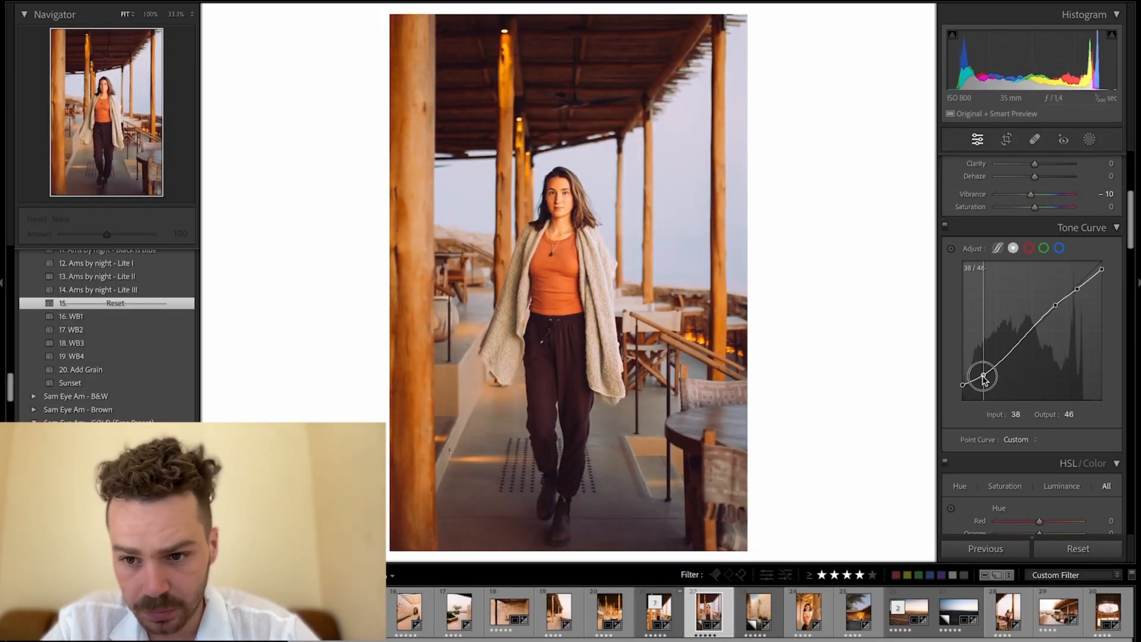
pyautogui.moveTo(983, 378); pyautogui.dragTo(1012, 345)
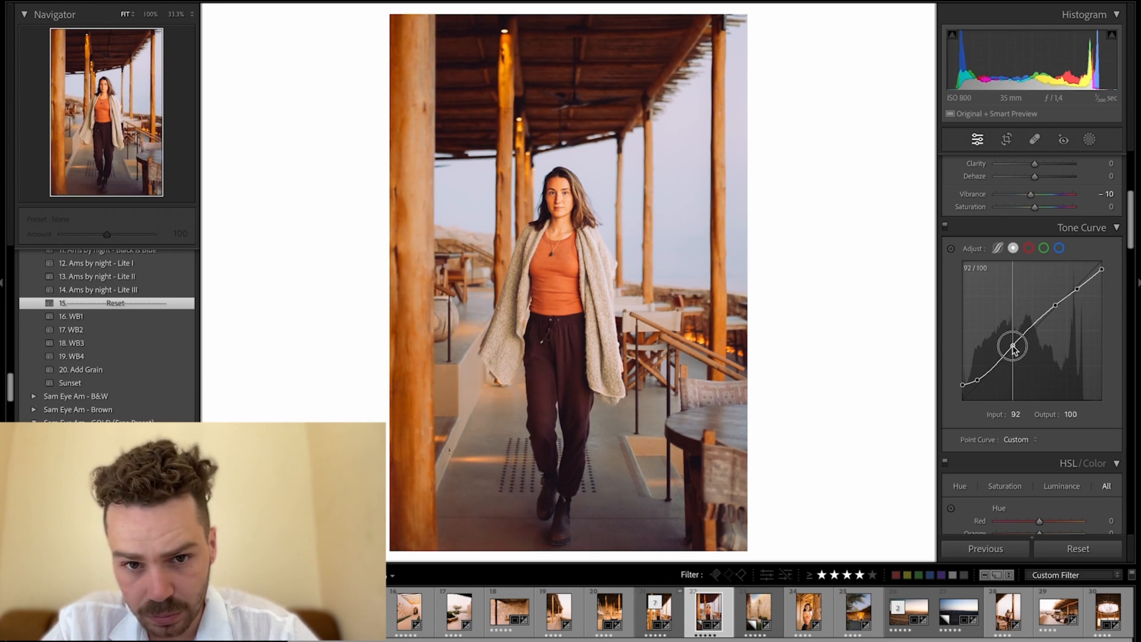
pyautogui.moveTo(1011, 345); pyautogui.dragTo(1068, 294)
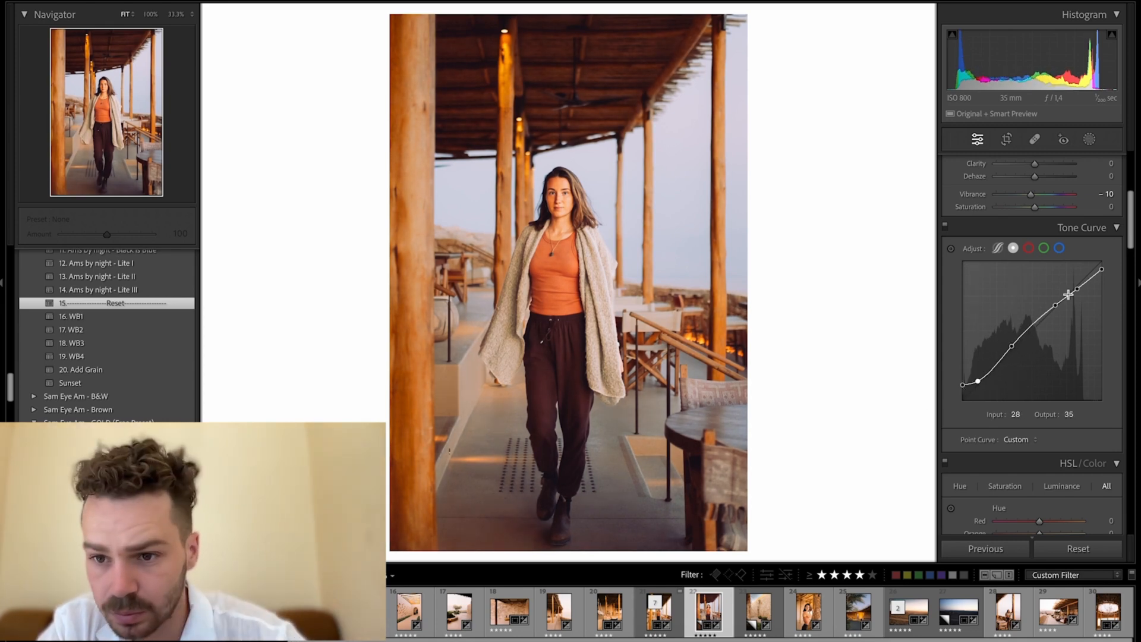
pyautogui.moveTo(1067, 295); pyautogui.dragTo(1084, 271)
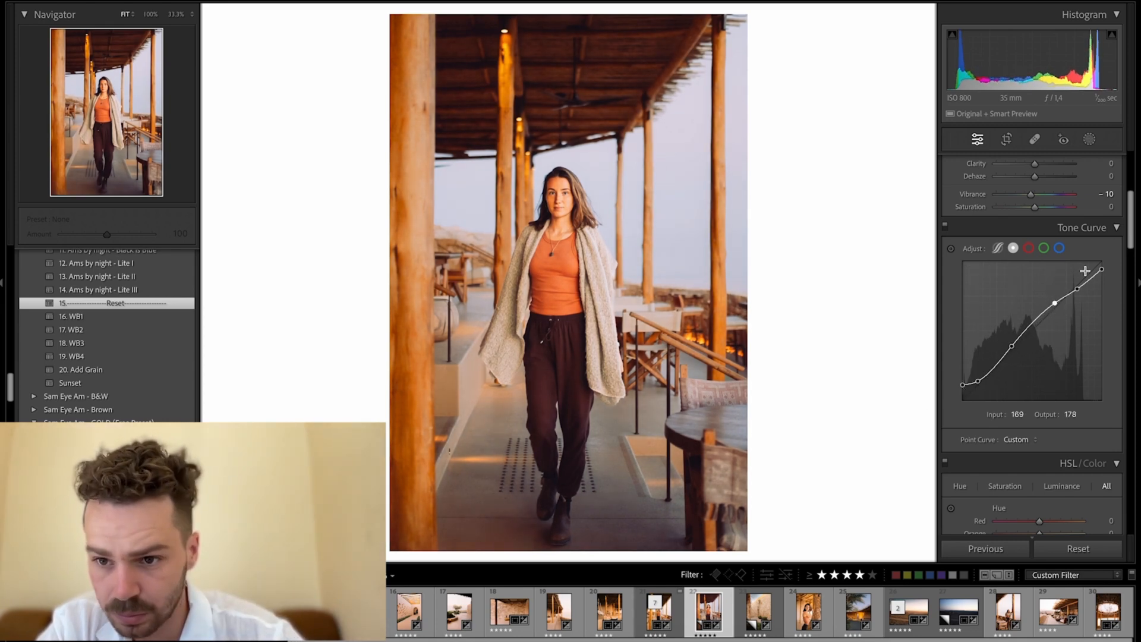
pyautogui.moveTo(1085, 270); pyautogui.dragTo(1072, 282)
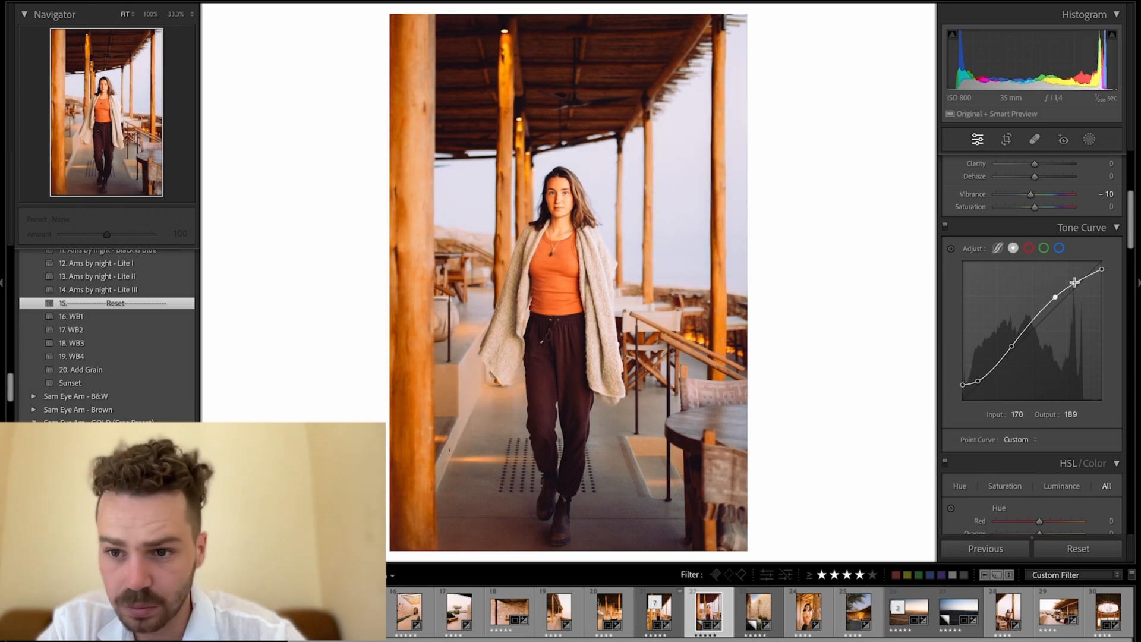
pyautogui.moveTo(976, 378); pyautogui.dragTo(974, 383)
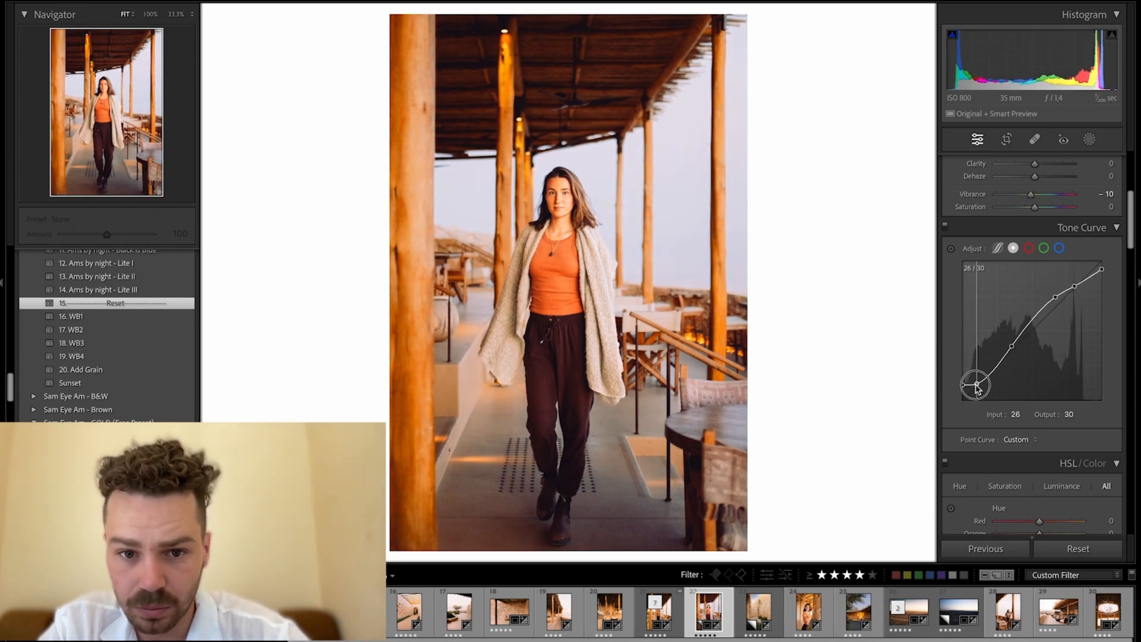
pyautogui.moveTo(975, 384); pyautogui.dragTo(1055, 302)
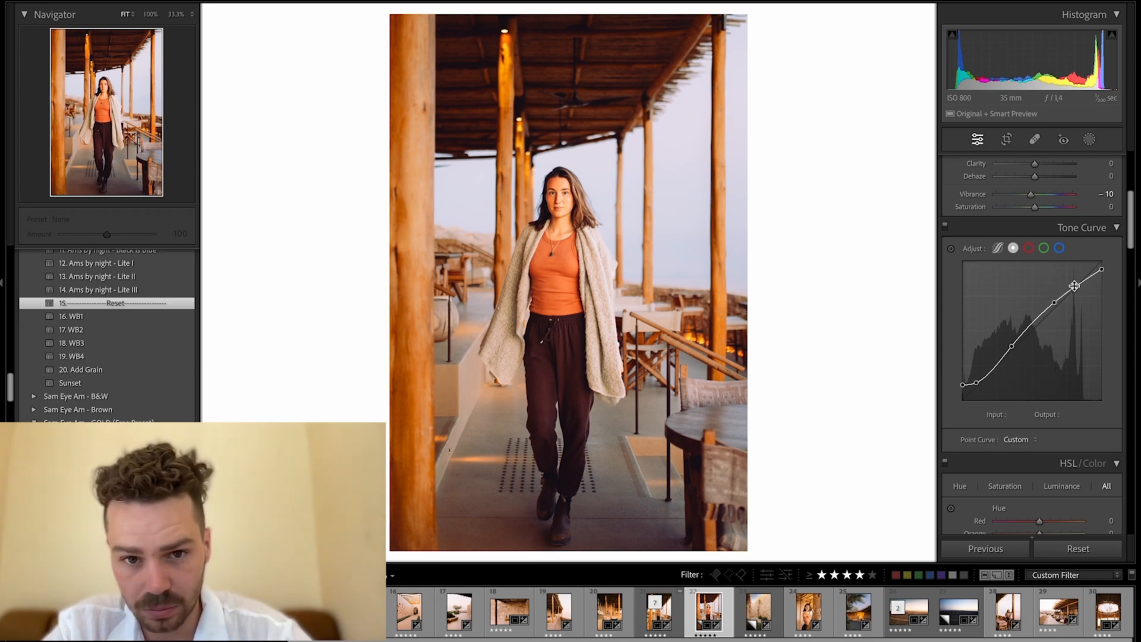
pyautogui.moveTo(1101, 270); pyautogui.dragTo(1101, 272)
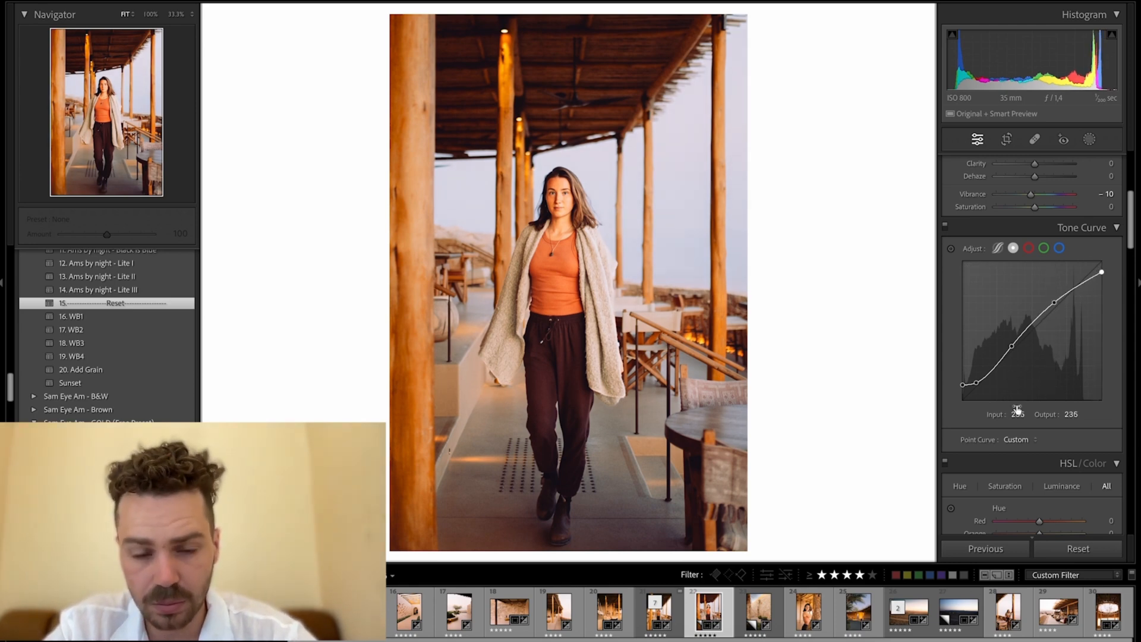
pyautogui.scroll(-3)
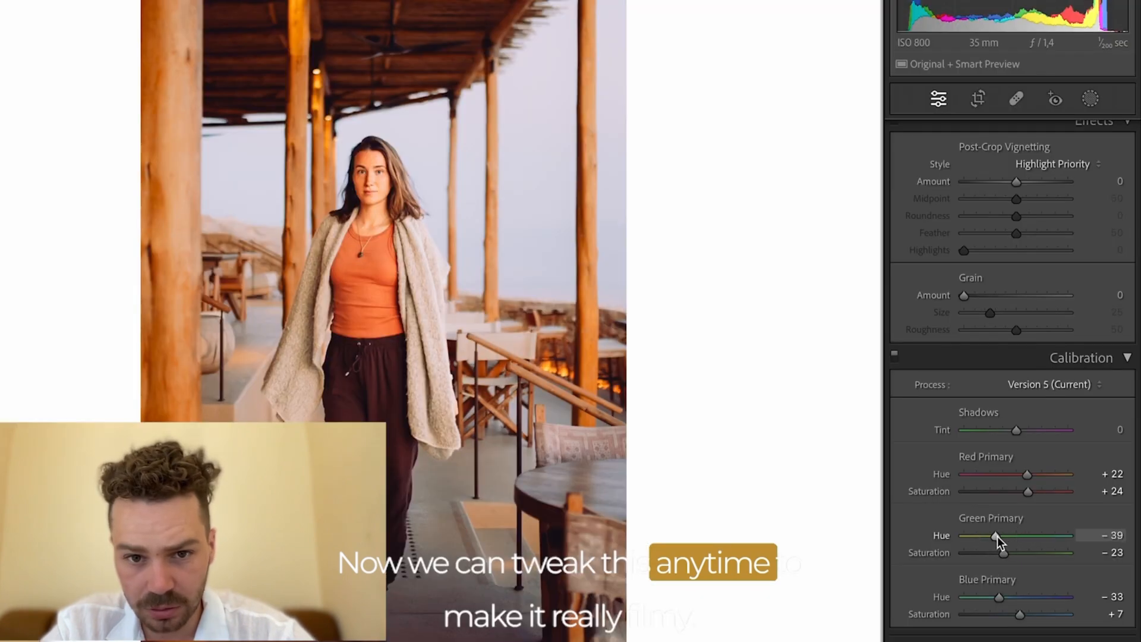
# Step: Shift the Green Primary Hue in Calibration strongly negative, to around -39
pyautogui.moveTo(1021, 613); pyautogui.dragTo(1010, 614)
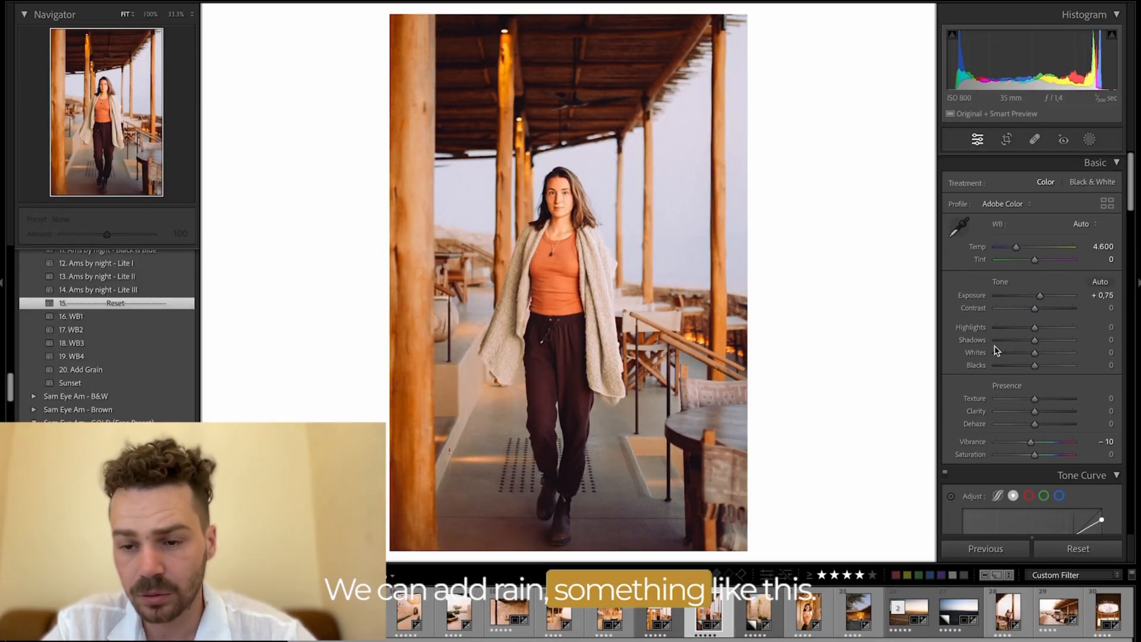
# Step: Push the Blue curve midtones up, dip the Green curve shadows, and return to RGB
pyautogui.click(1057, 275)
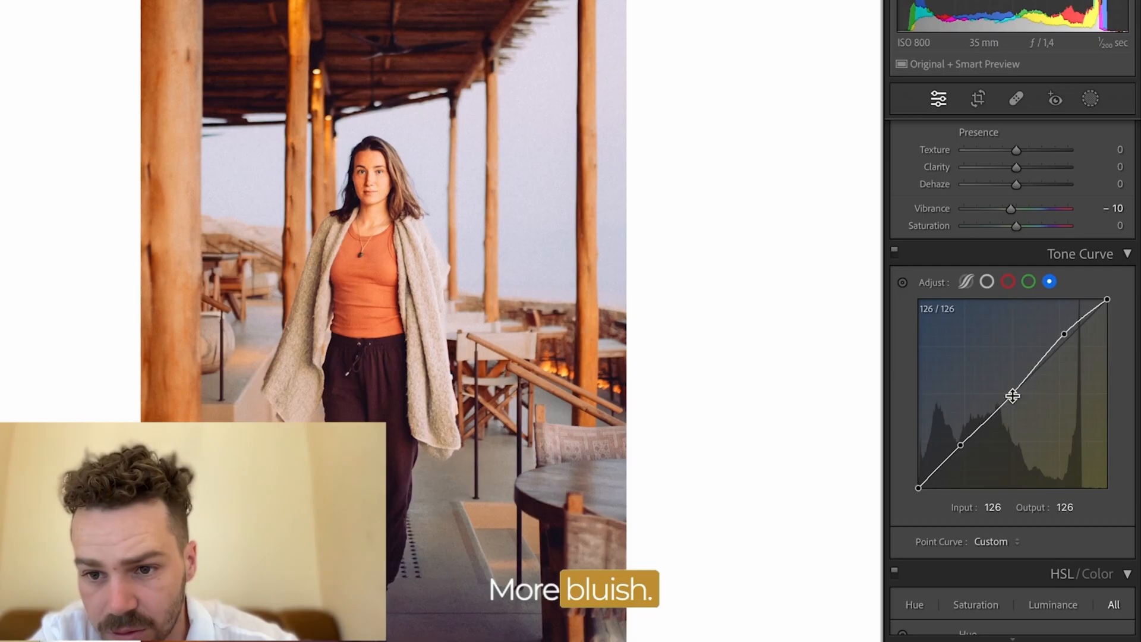
pyautogui.moveTo(1014, 395); pyautogui.dragTo(1063, 335)
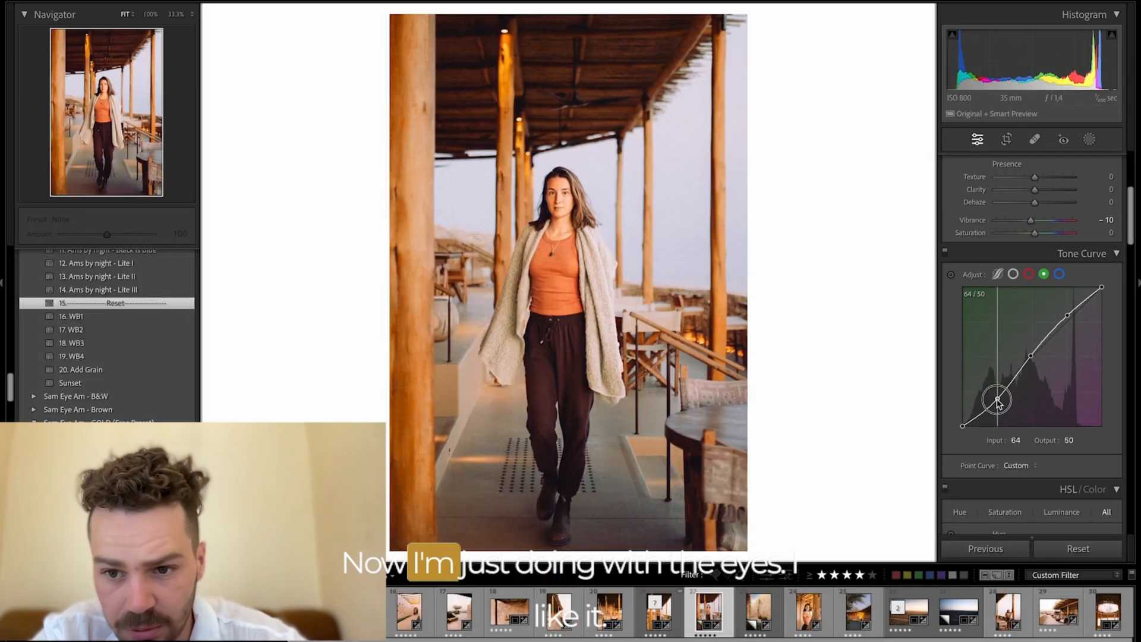
pyautogui.moveTo(997, 399); pyautogui.dragTo(997, 401)
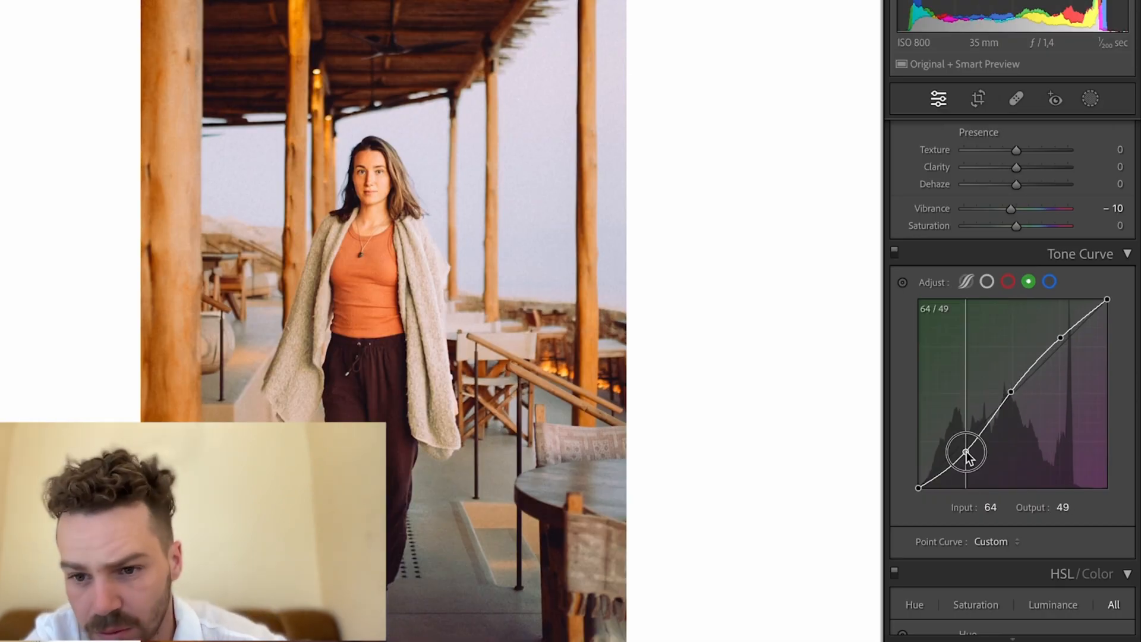
pyautogui.click(1008, 283)
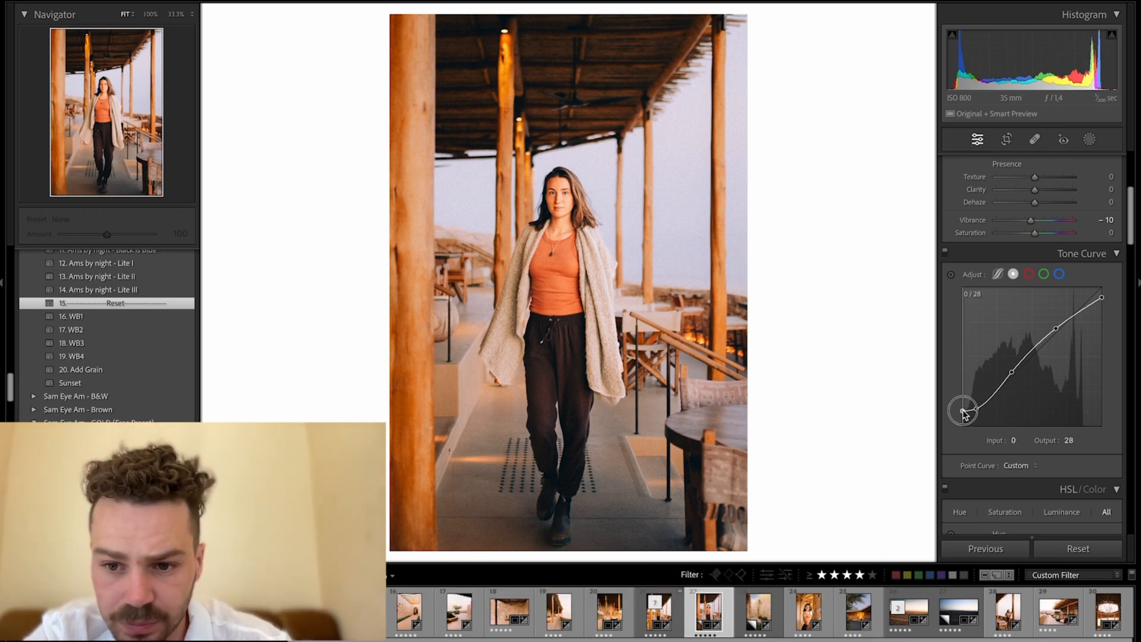
# Step: Raise and fine-tune the black point on the main RGB tone curve
pyautogui.moveTo(963, 409); pyautogui.dragTo(963, 398)
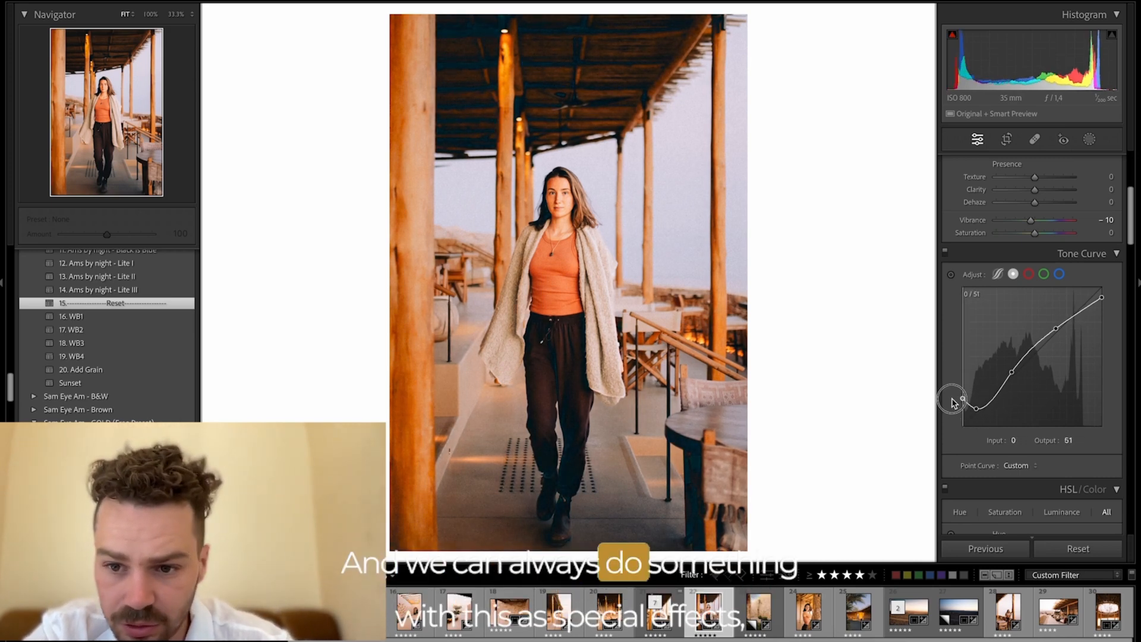
pyautogui.moveTo(960, 399); pyautogui.dragTo(975, 407)
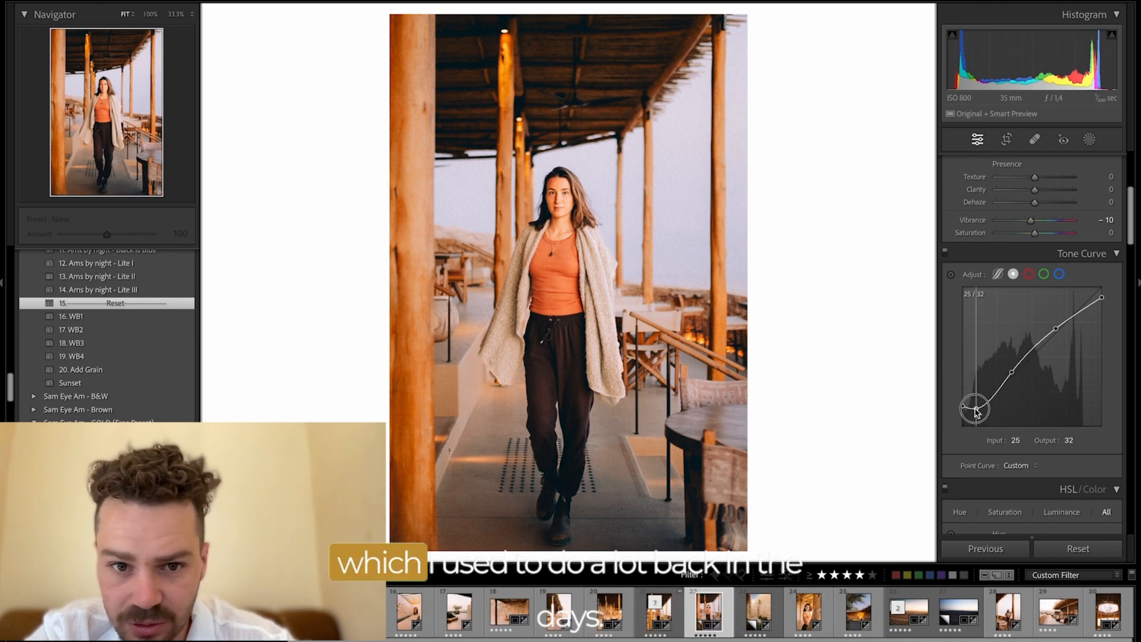
pyautogui.moveTo(974, 408); pyautogui.dragTo(960, 406)
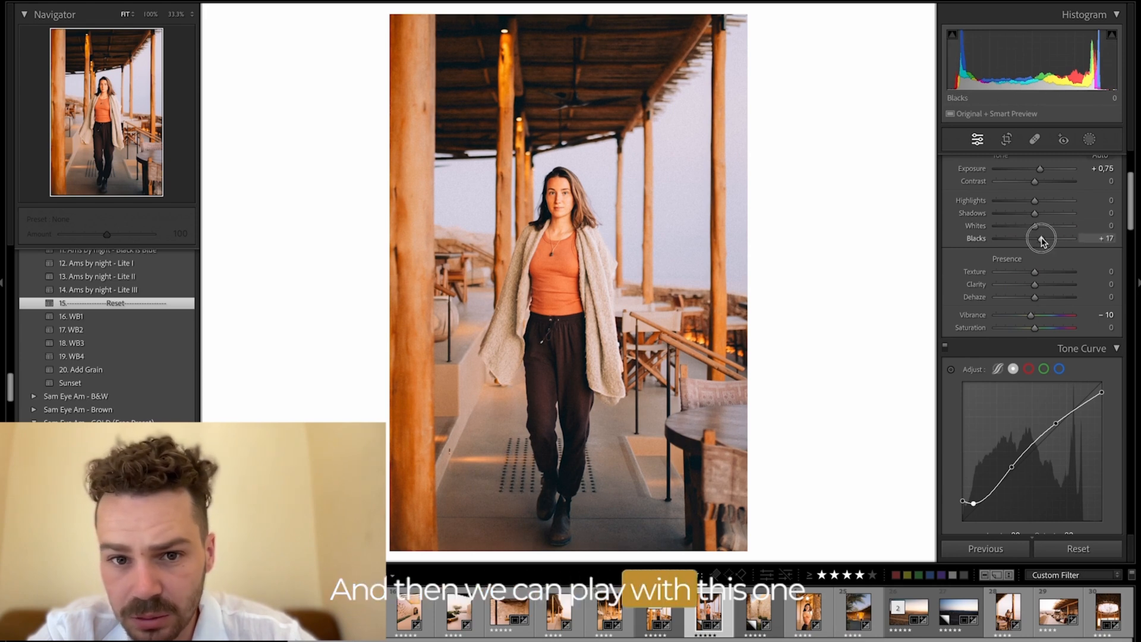
# Step: Set Shadows to -26, Whites to -50, and lower the Highlights
pyautogui.moveTo(1044, 213); pyautogui.dragTo(1033, 213)
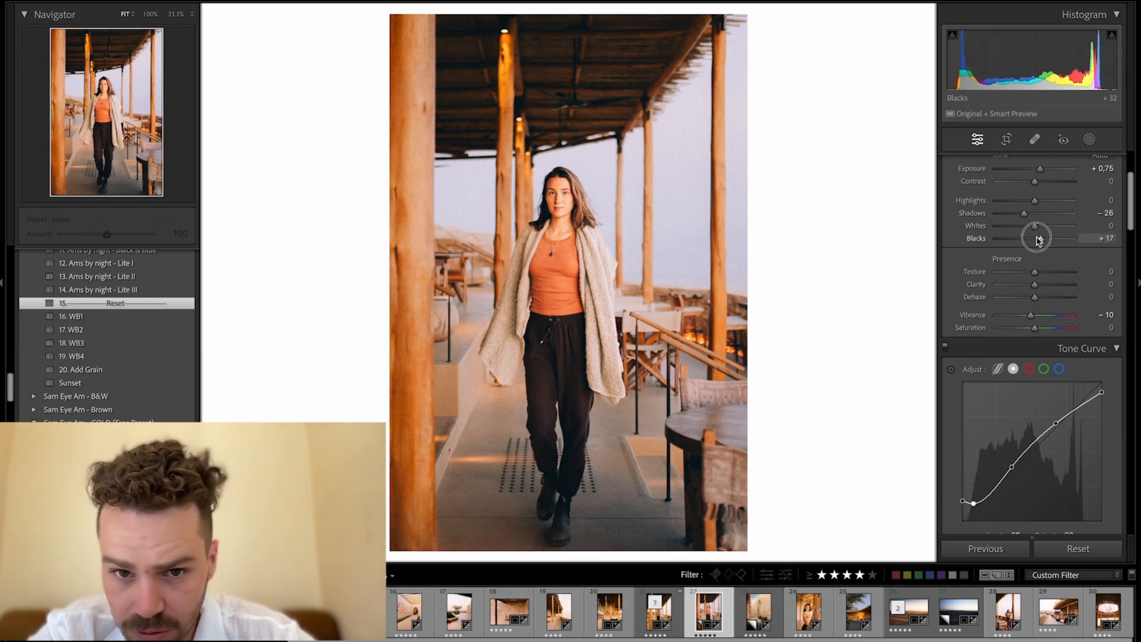
pyautogui.moveTo(1034, 226); pyautogui.dragTo(1014, 226)
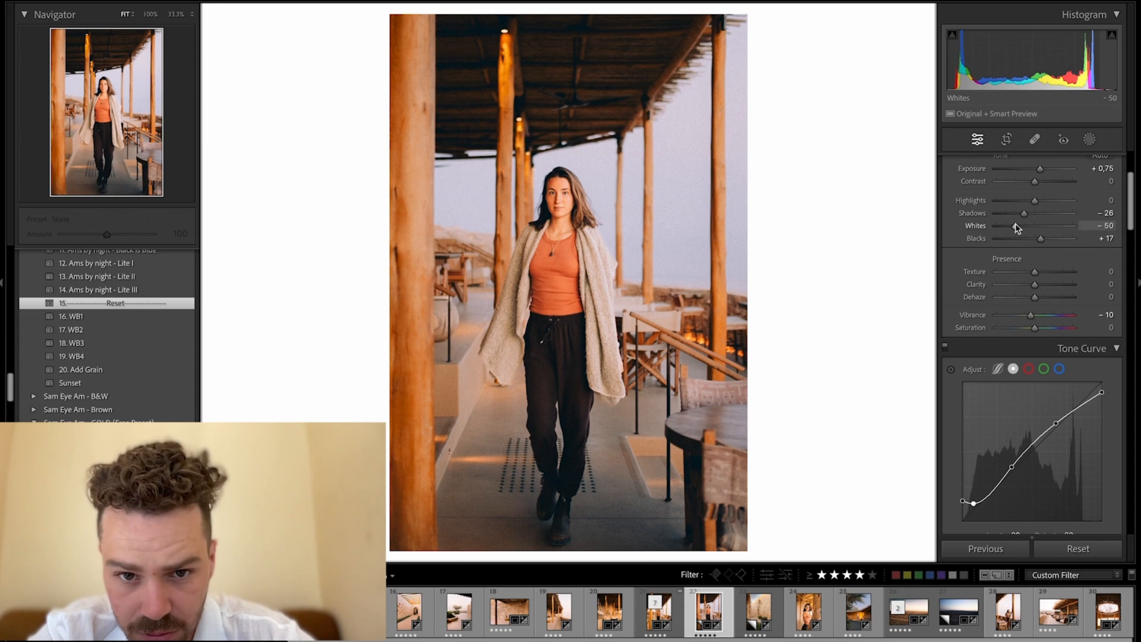
pyautogui.moveTo(1034, 200); pyautogui.dragTo(1020, 200)
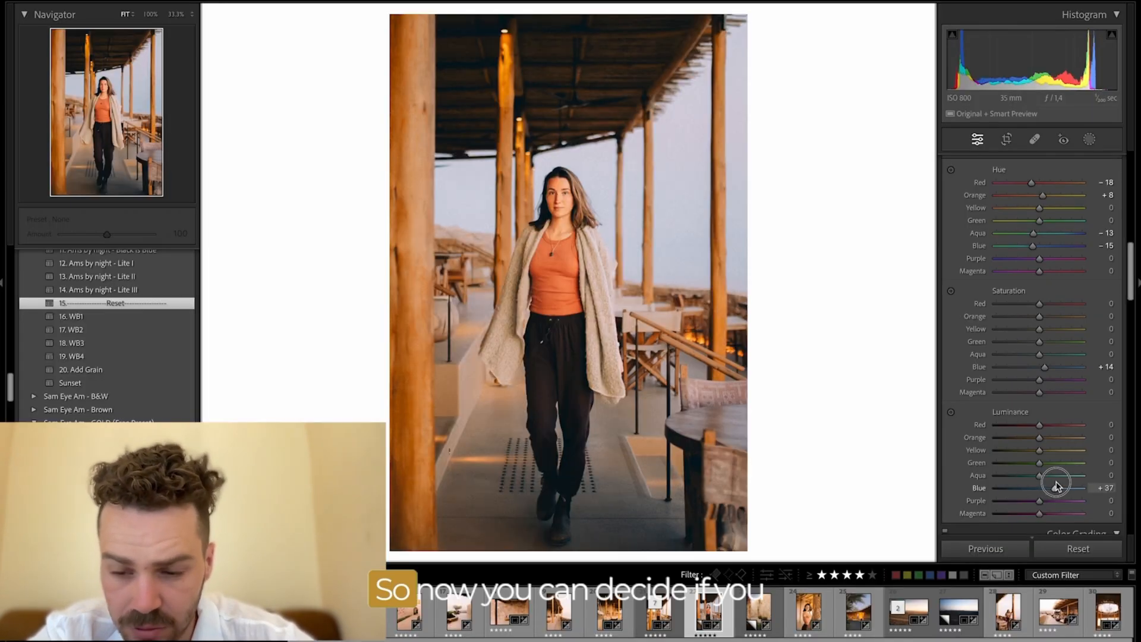
# Step: Darken Blue and Aqua luminance to deepen the sky, then raise them back up
pyautogui.moveTo(1055, 487); pyautogui.dragTo(1037, 487)
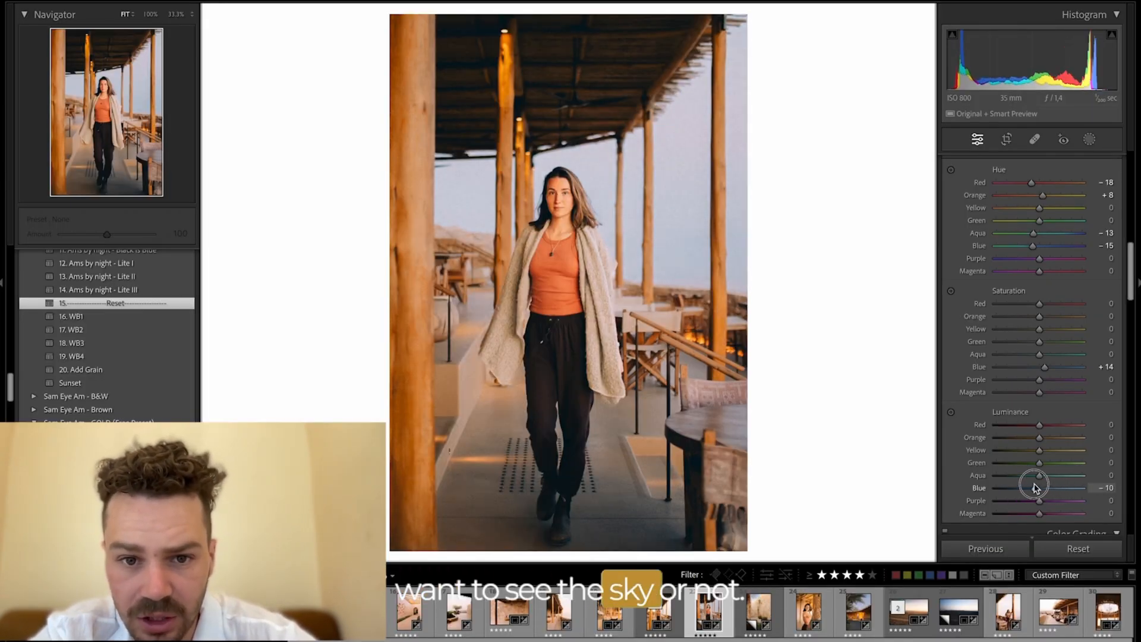
pyautogui.moveTo(1037, 487); pyautogui.dragTo(1001, 572)
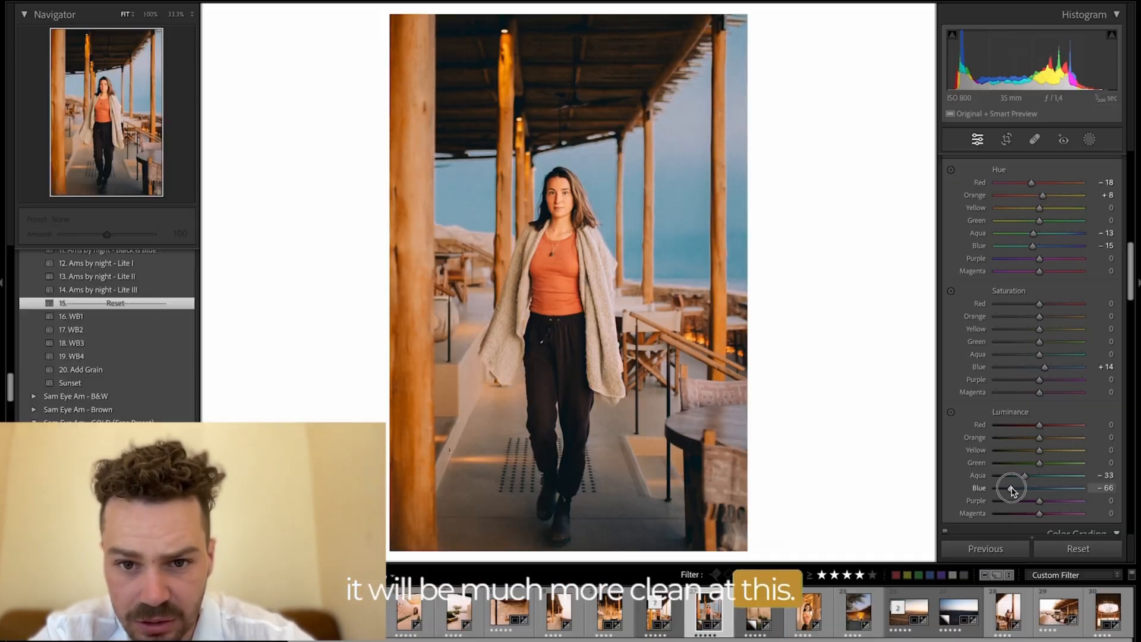
pyautogui.moveTo(1011, 487); pyautogui.dragTo(1059, 488)
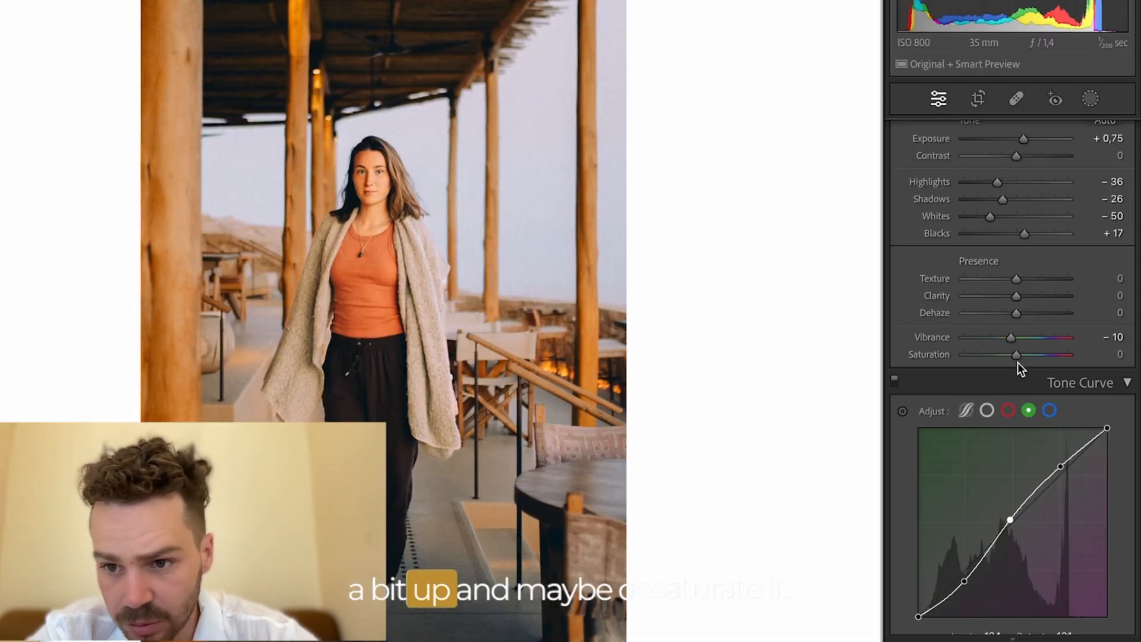
# Step: Lower Saturation to -10, then restore the full edit after viewing the unedited before
pyautogui.moveTo(1017, 356); pyautogui.dragTo(1010, 355)
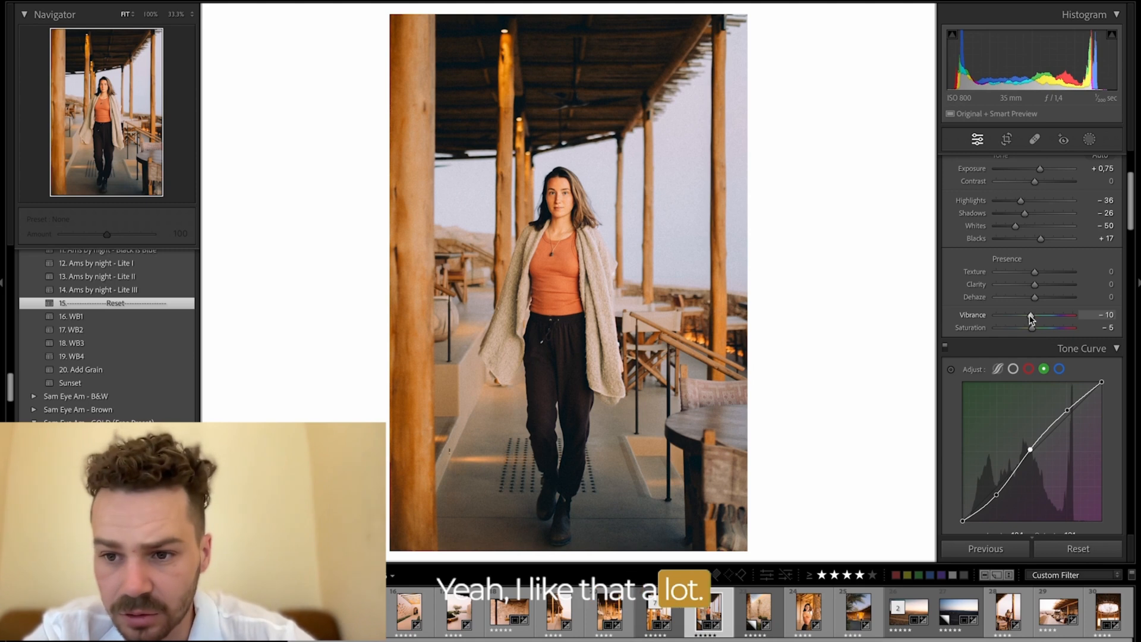
pyautogui.moveTo(1030, 314); pyautogui.dragTo(1033, 315)
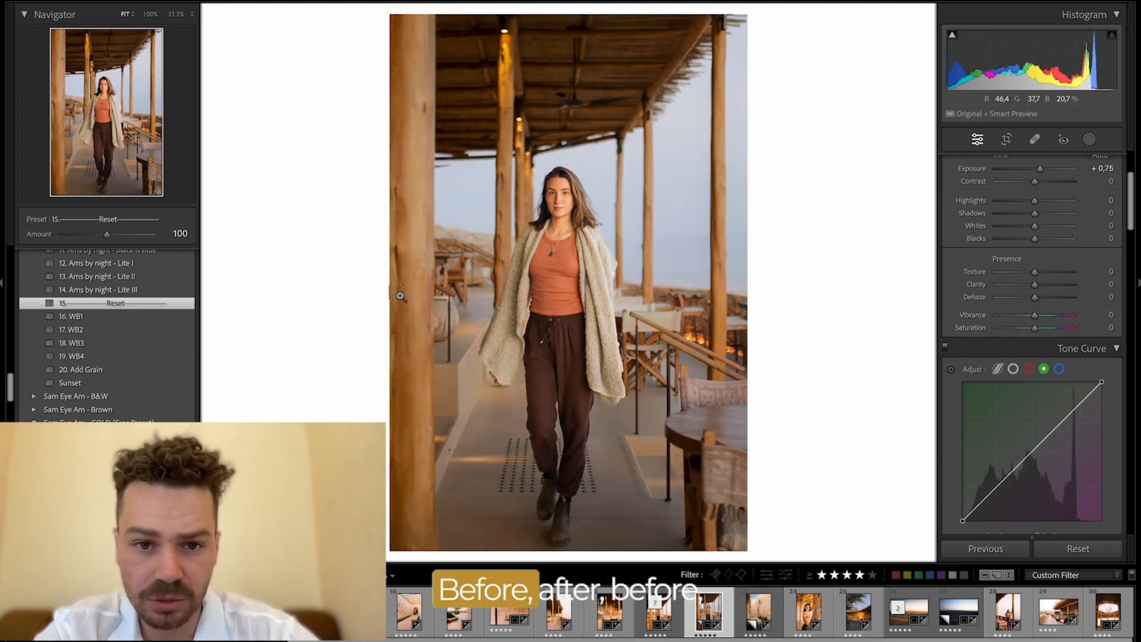
pyautogui.press('ctrl+z')
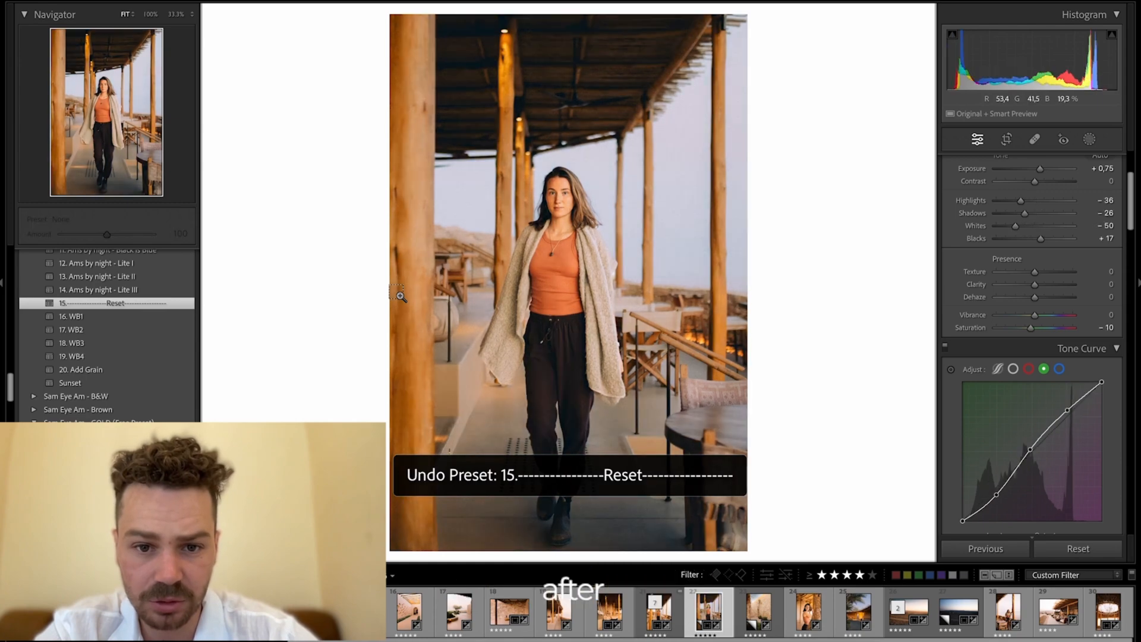